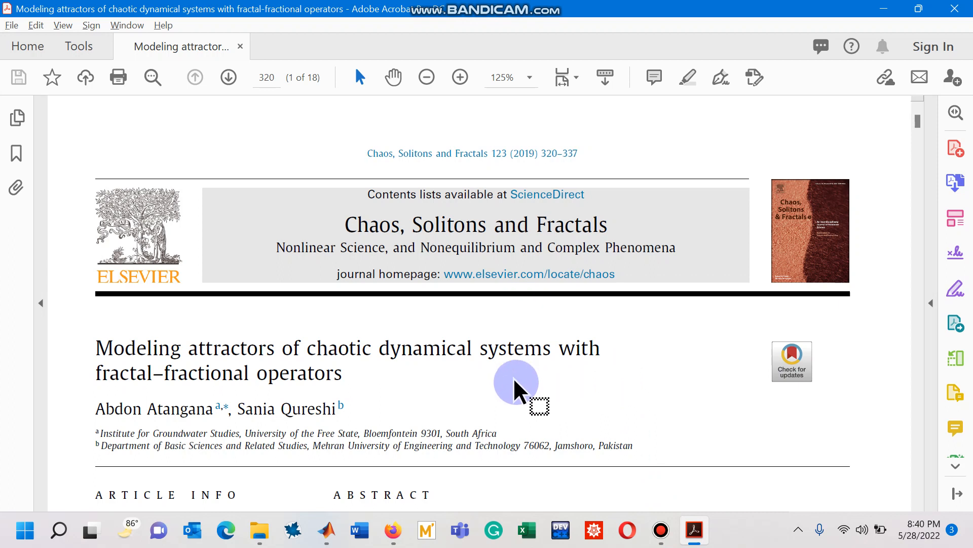
pyautogui.moveTo(409, 387)
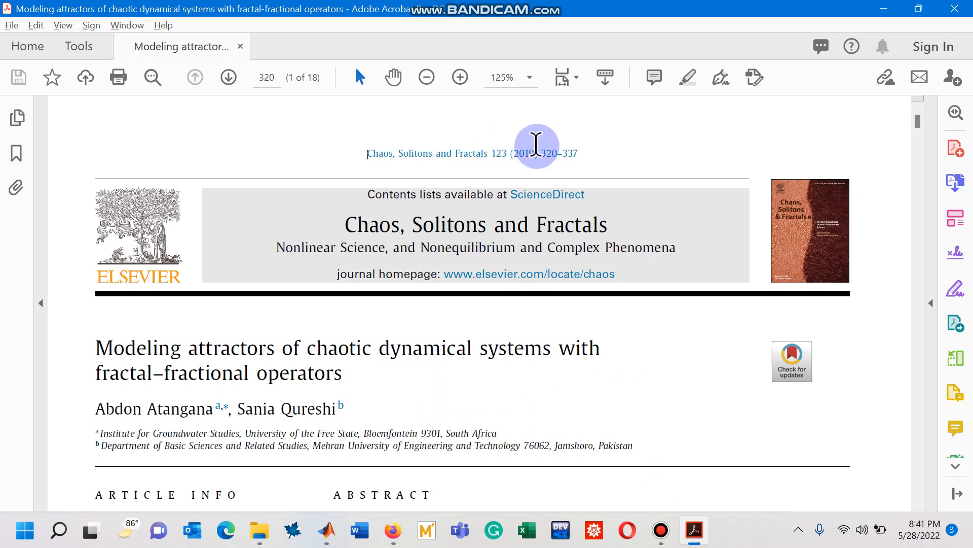
pyautogui.moveTo(375, 238)
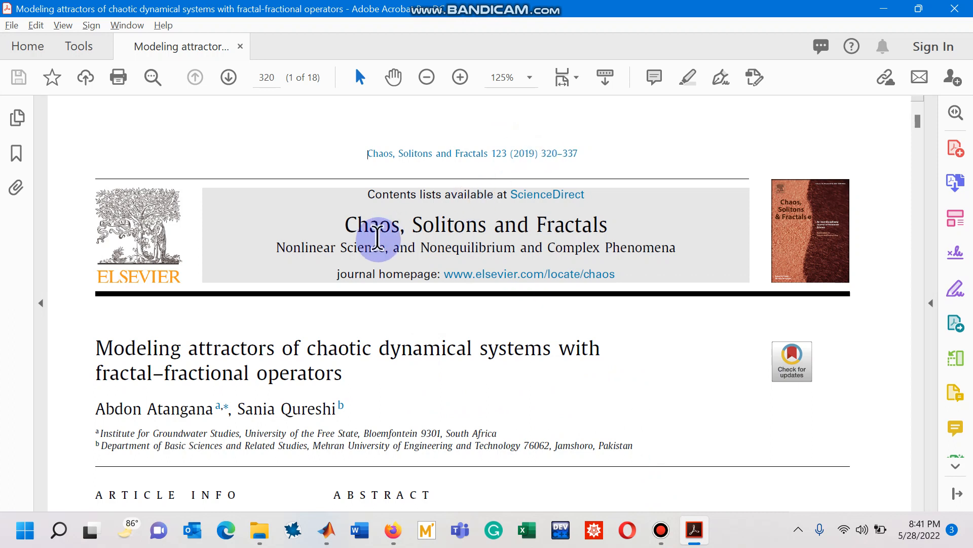
pyautogui.moveTo(327, 230)
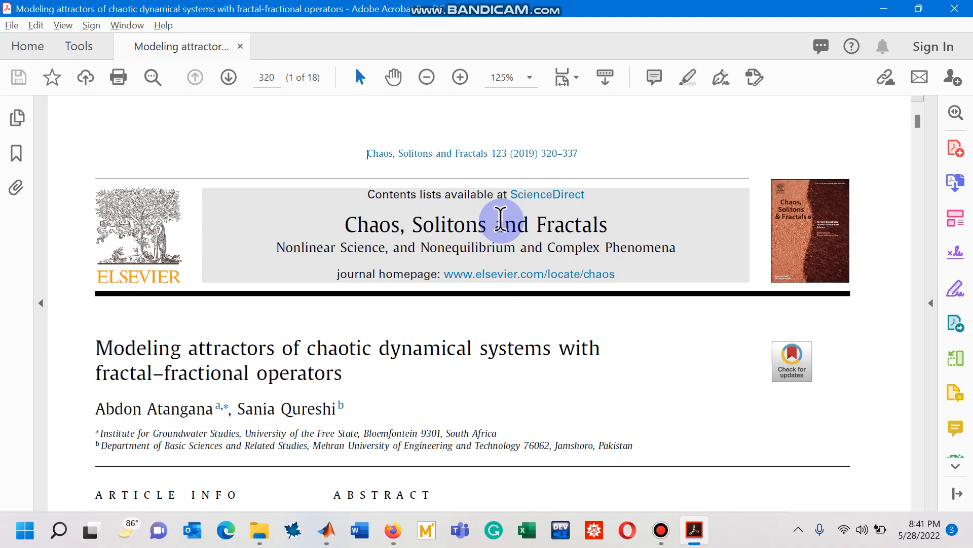
pyautogui.moveTo(419, 355)
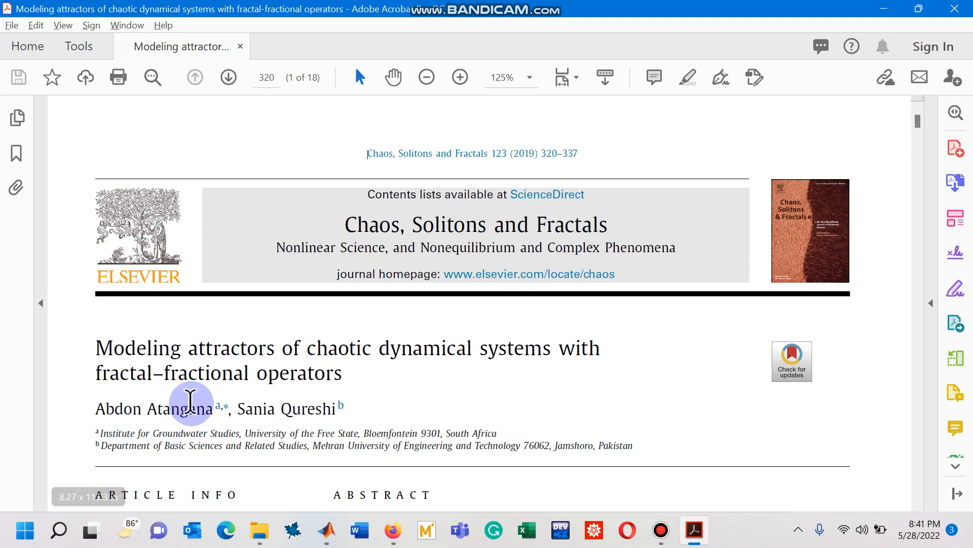
# - Scroll the PDF down to the paper's abstract, keywords and article info
pyautogui.scroll(-3)
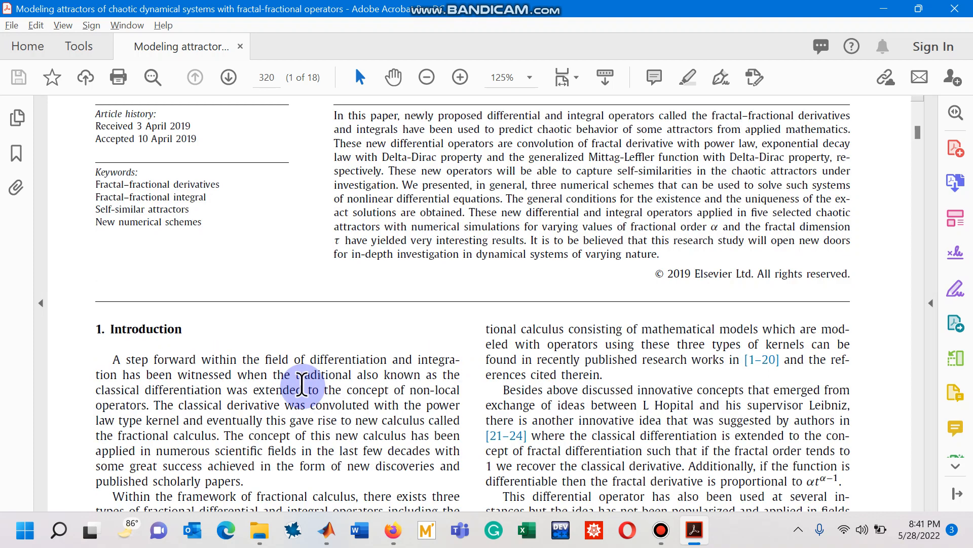
pyautogui.moveTo(791, 265)
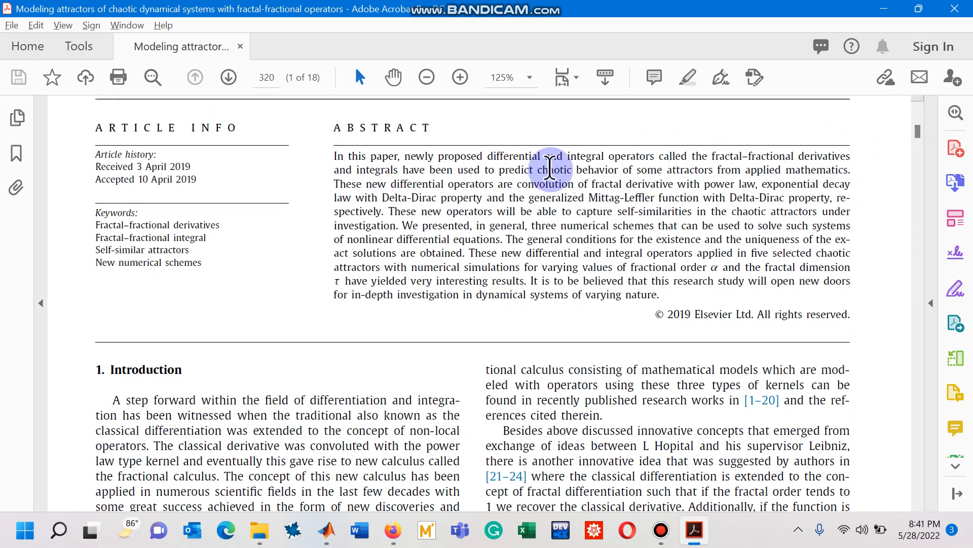
pyautogui.moveTo(775, 174)
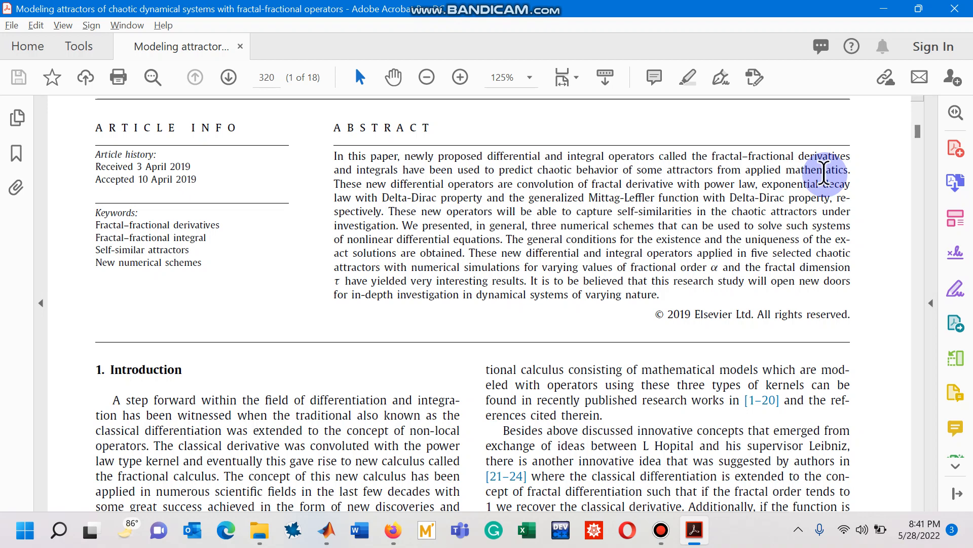
pyautogui.moveTo(623, 188)
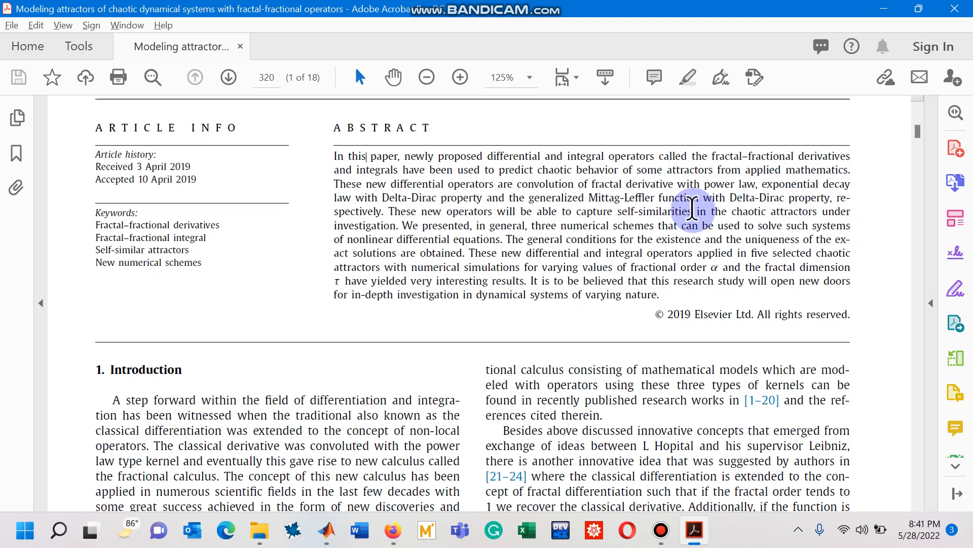
pyautogui.moveTo(684, 199)
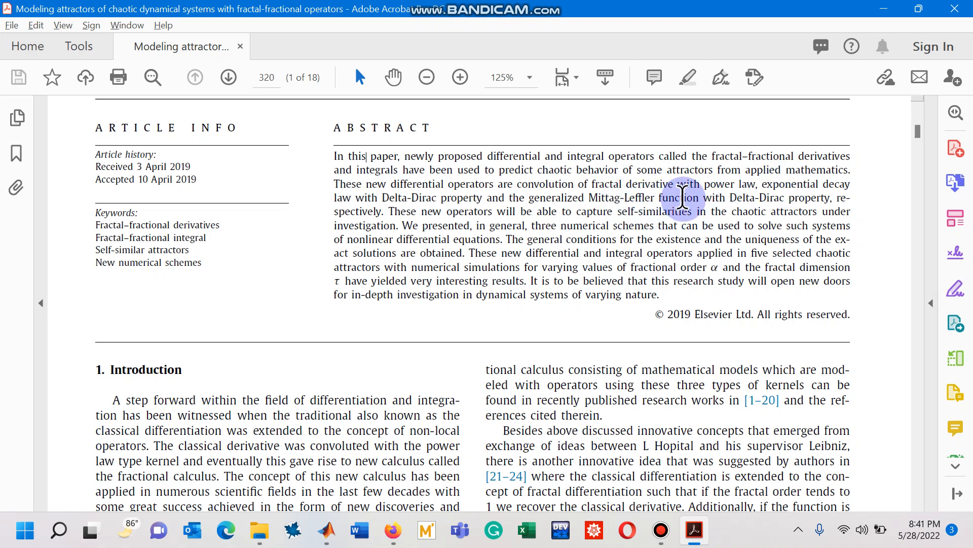
pyautogui.moveTo(529, 209)
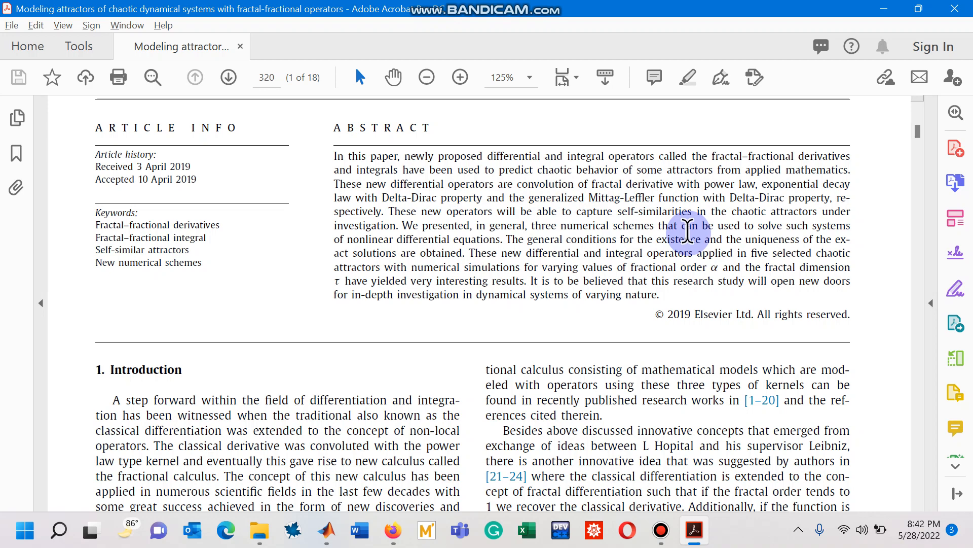
pyautogui.moveTo(327, 542)
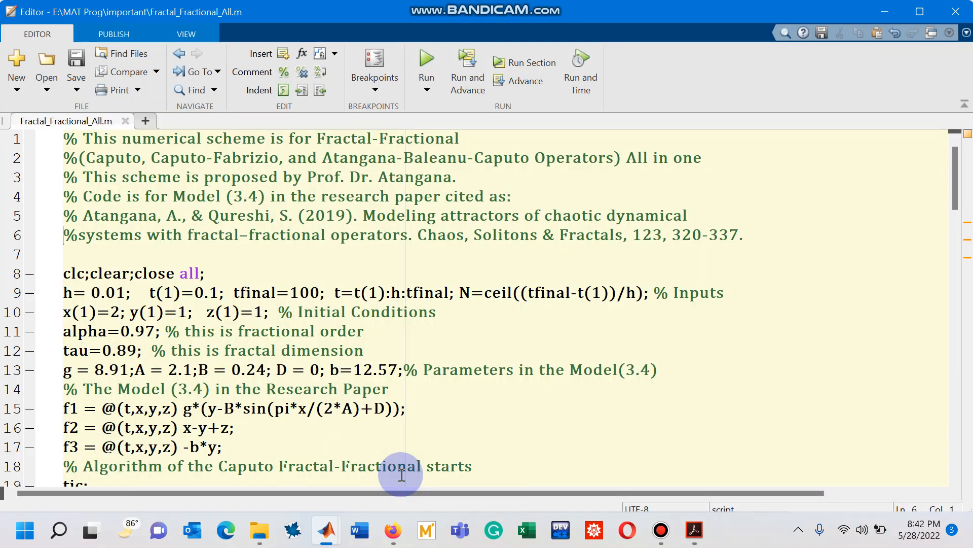
# - Select the inputs line and the three model equations f1, f2, f3 in Fractal_Fractional_All.m
pyautogui.moveTo(63, 292); pyautogui.dragTo(436, 311)
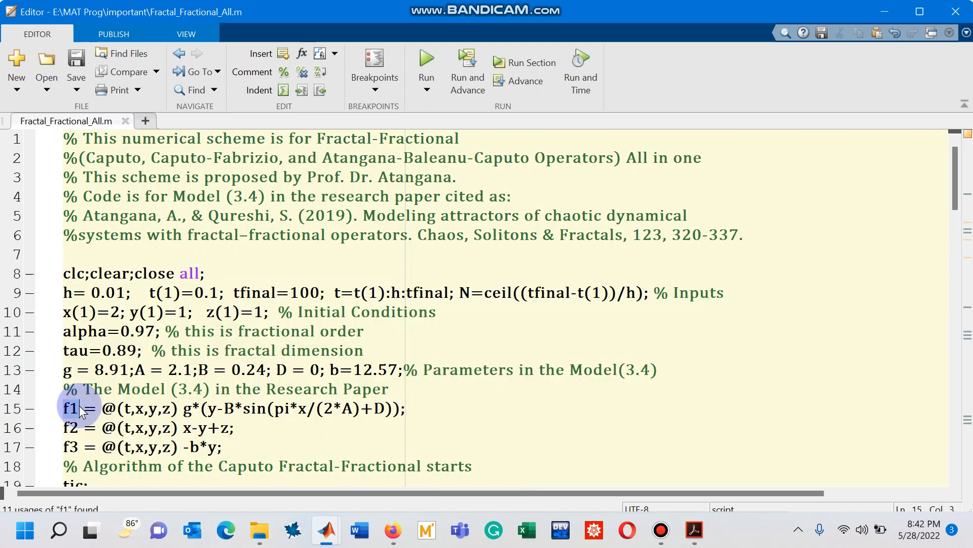
pyautogui.moveTo(63, 409); pyautogui.dragTo(63, 447)
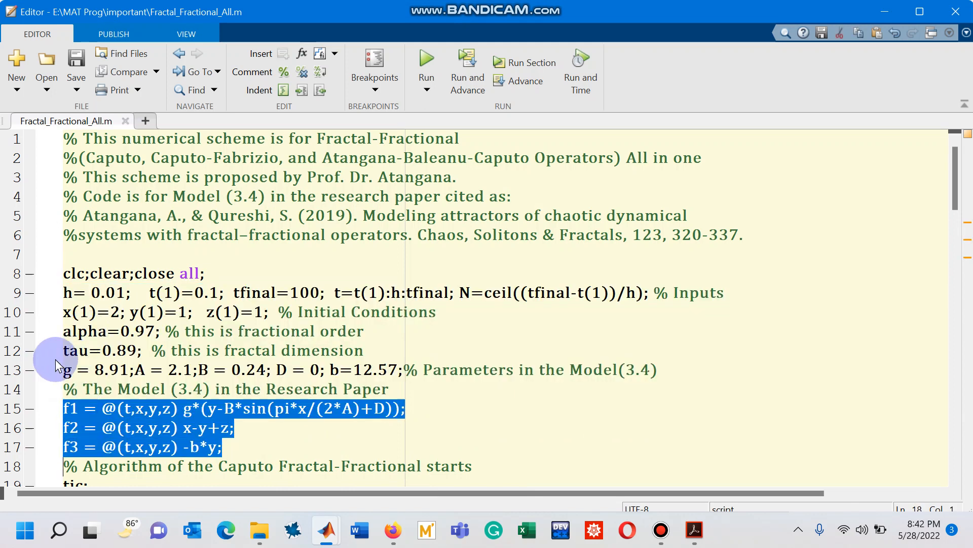
pyautogui.moveTo(91, 297)
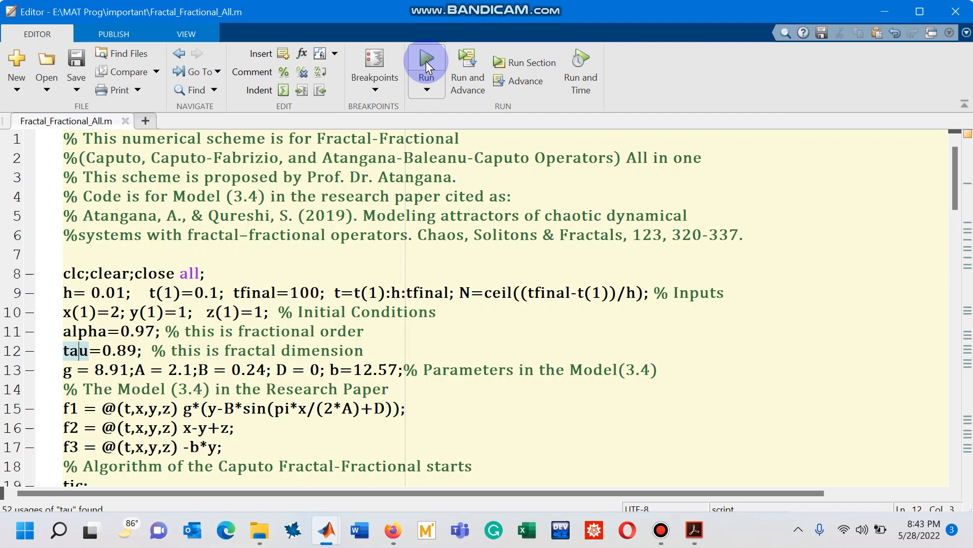
# - Run Fractal_Fractional_All.m and scroll to the Caputo loop computing x(n+1), y(n+1)
pyautogui.click(426, 60)
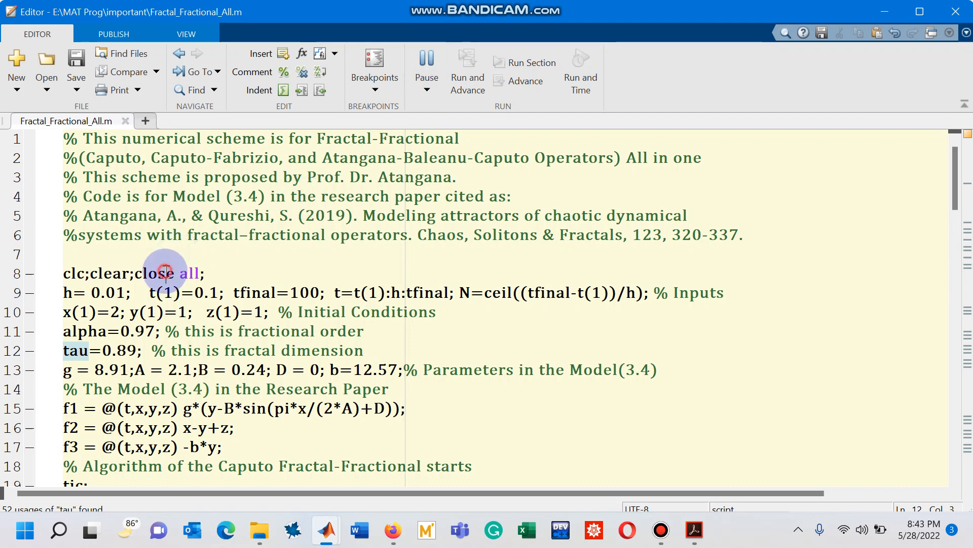
pyautogui.click(165, 273)
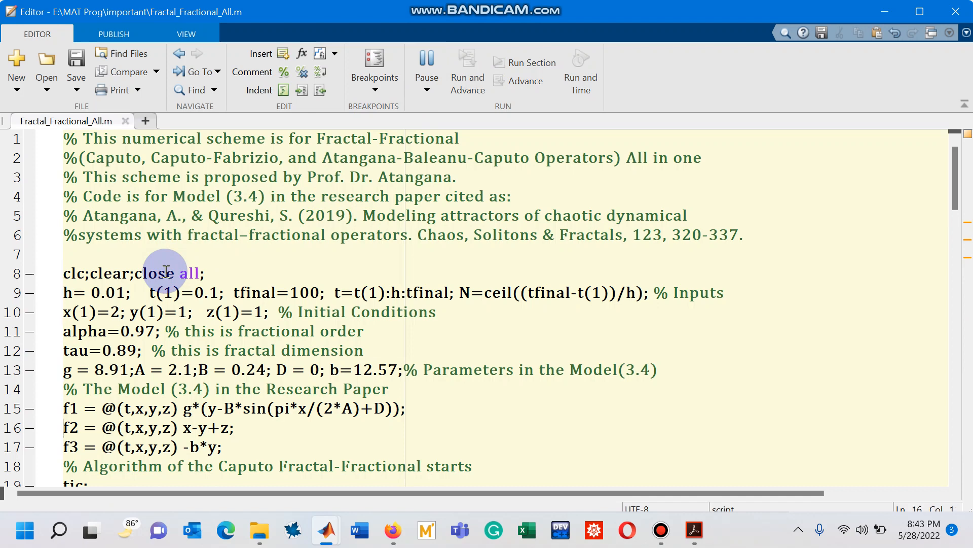
pyautogui.scroll(-3)
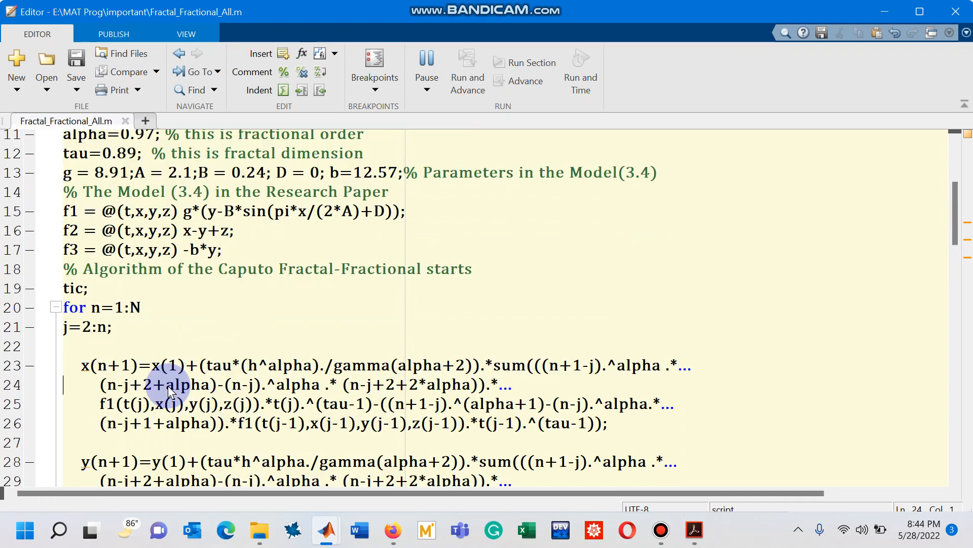
# - Scroll through the Caputo-Fabrizio section to the start of the Atangana-Baleanu loop
pyautogui.scroll(-3)
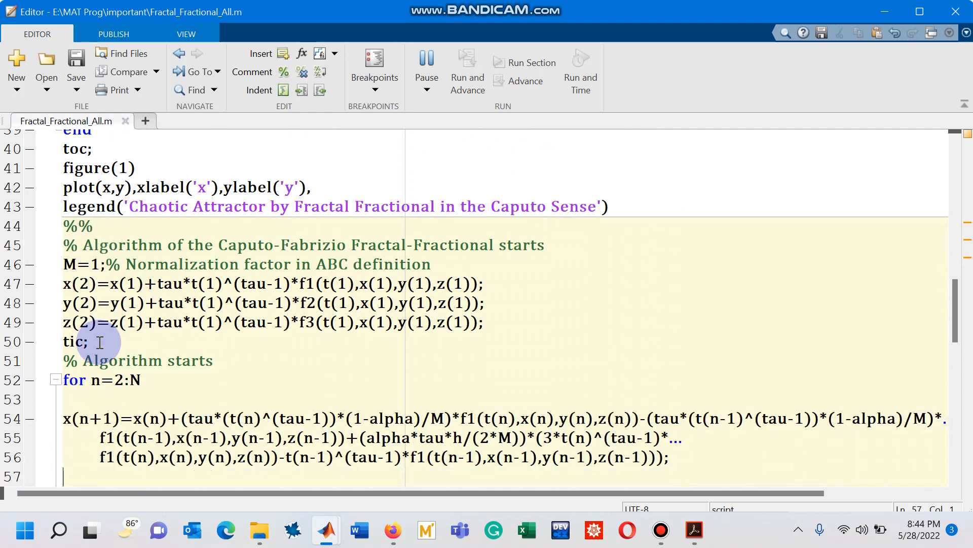
pyautogui.scroll(-3)
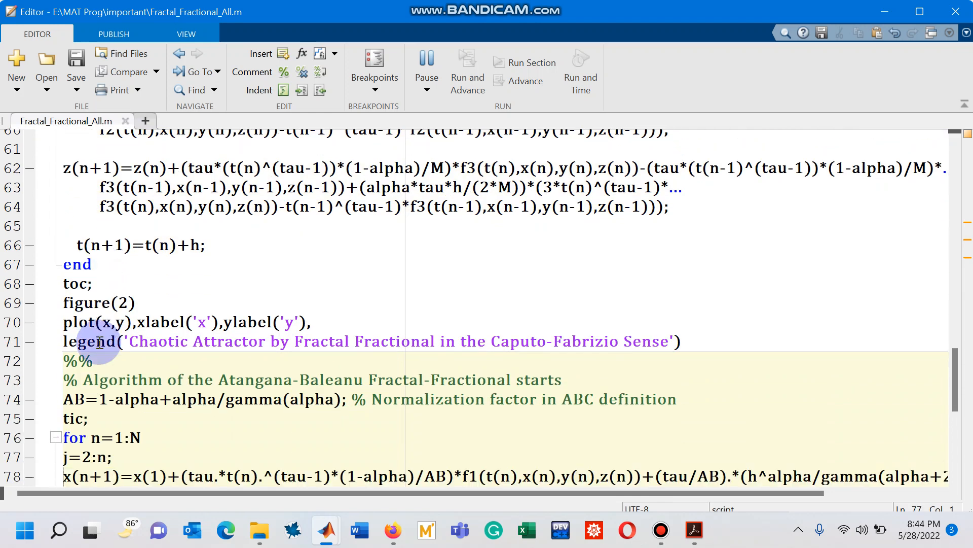
pyautogui.scroll(-3)
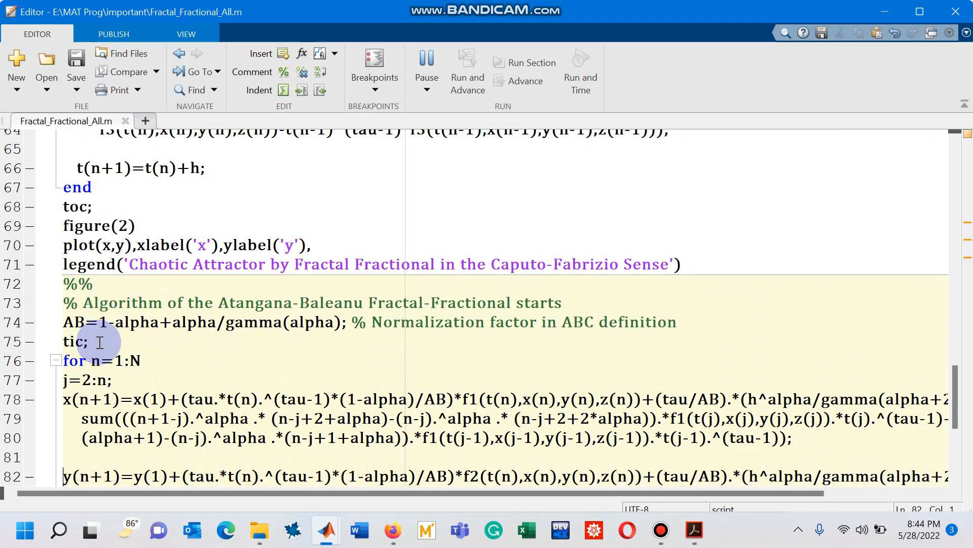
# - Scroll to the figure block as Figure 1 shows the Caputo-sense x–y attractor
pyautogui.scroll(-3)
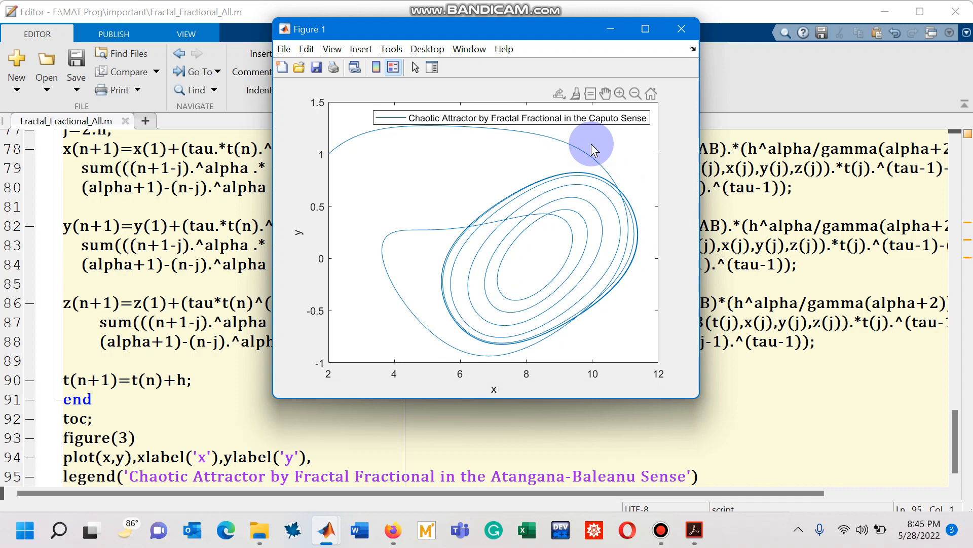
pyautogui.moveTo(398, 436)
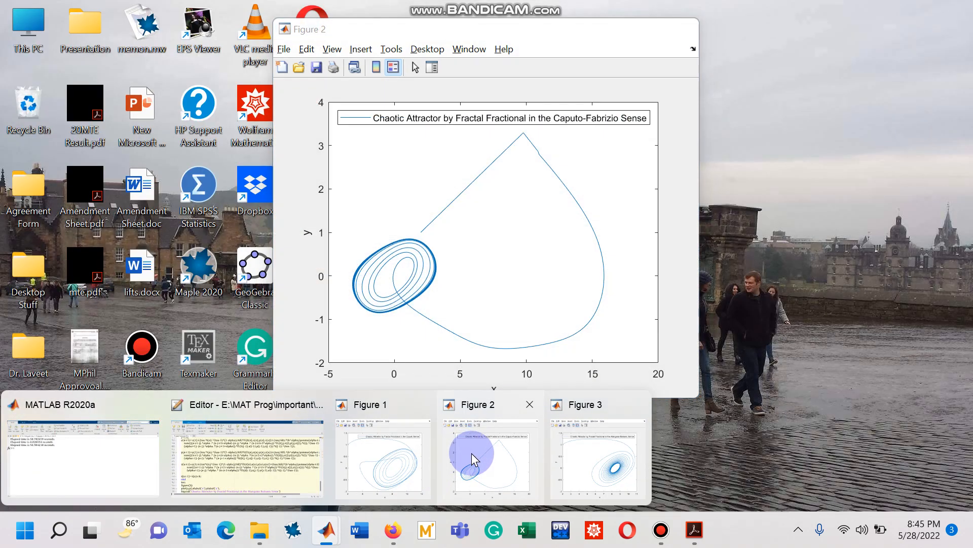
# - Bring Figure 2 with the Caputo-Fabrizio chaotic attractor to the front
pyautogui.click(473, 460)
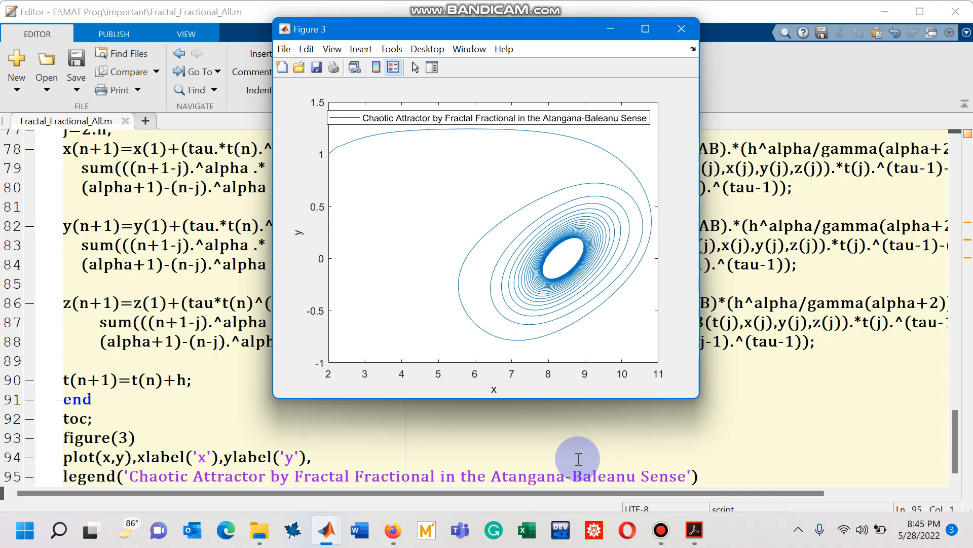
pyautogui.moveTo(359, 327)
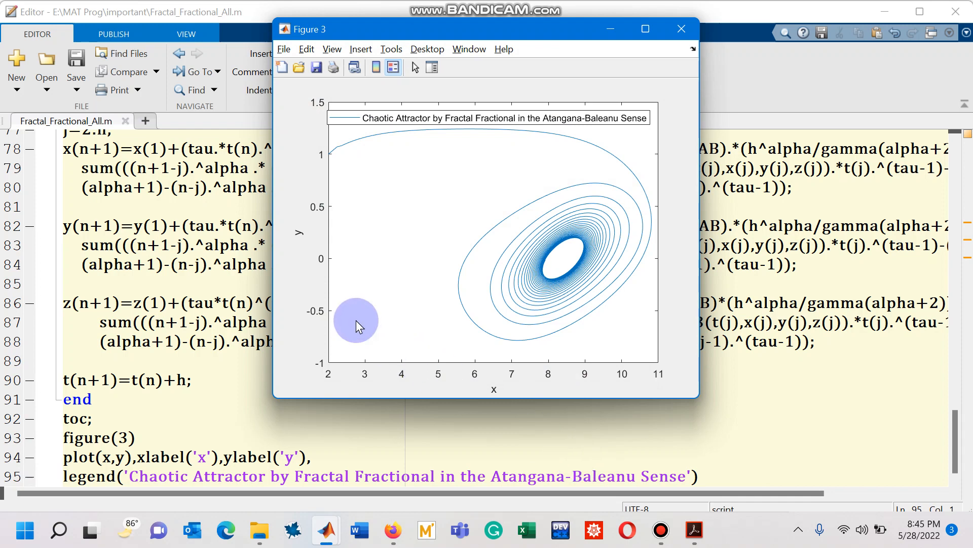
pyautogui.moveTo(482, 224)
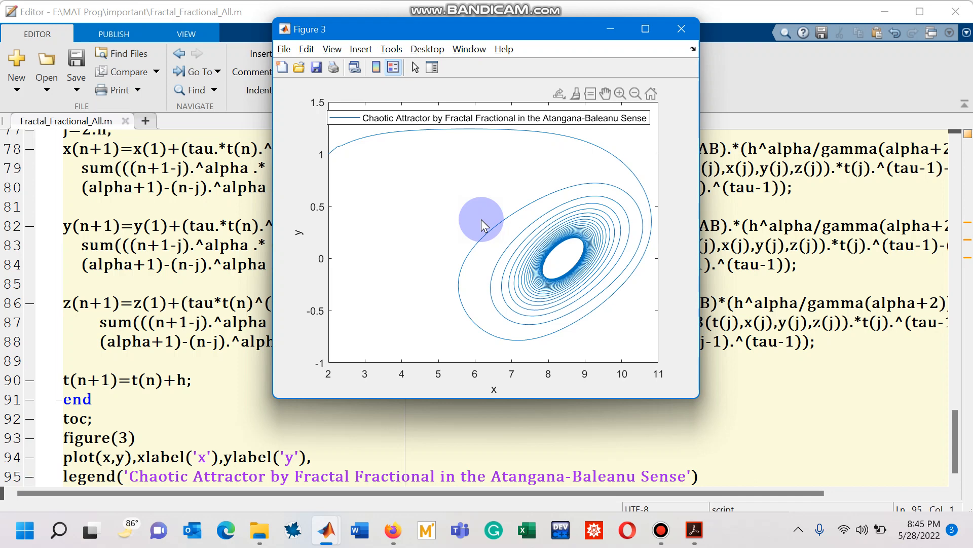
pyautogui.moveTo(481, 131)
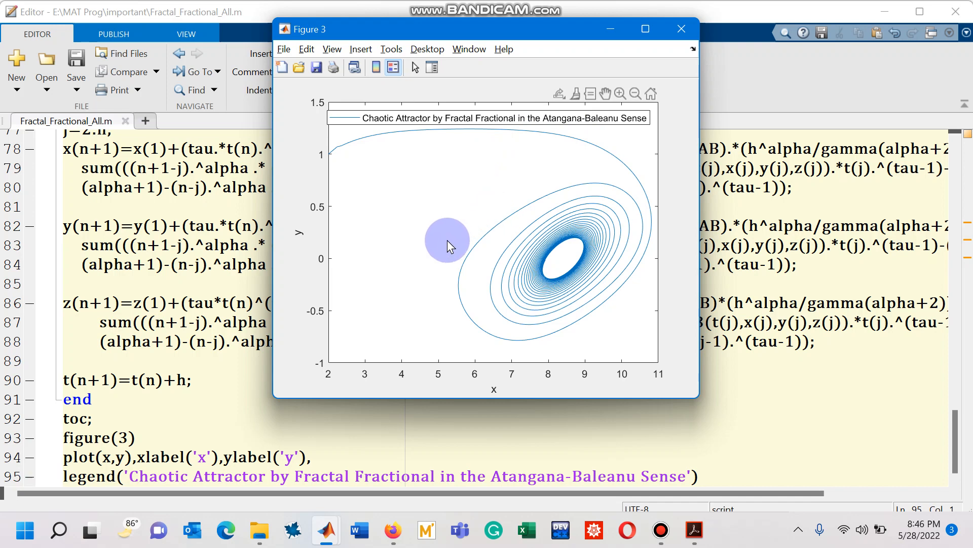
pyautogui.moveTo(456, 260)
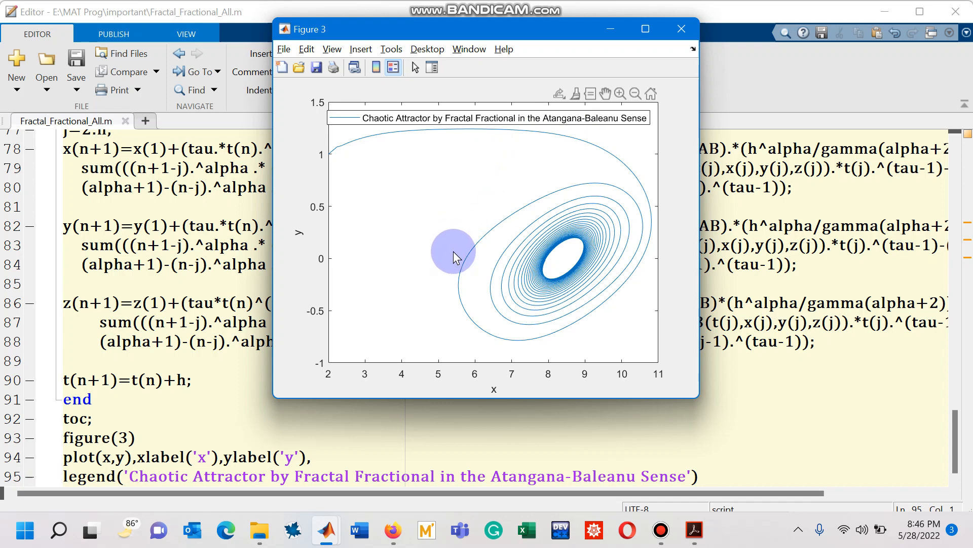
pyautogui.moveTo(300, 248)
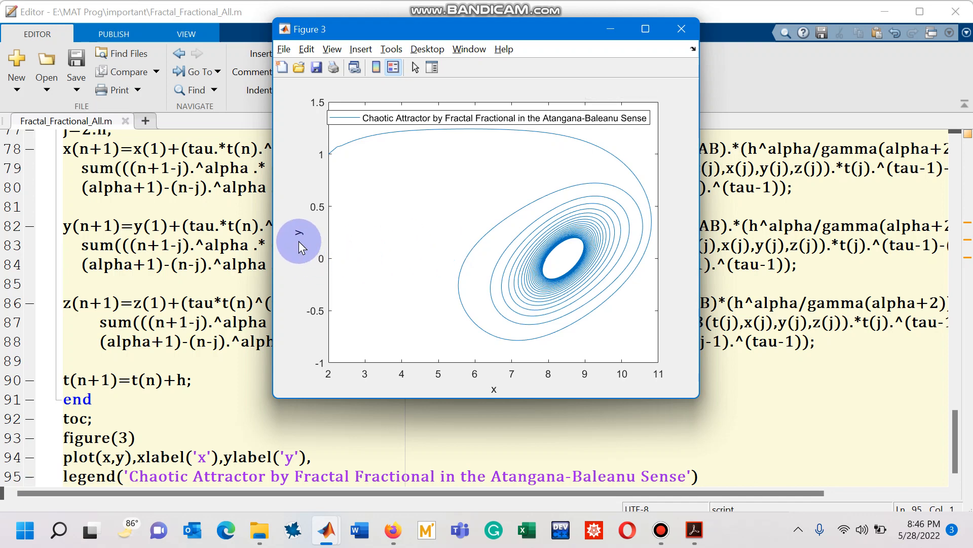
pyautogui.moveTo(329, 257)
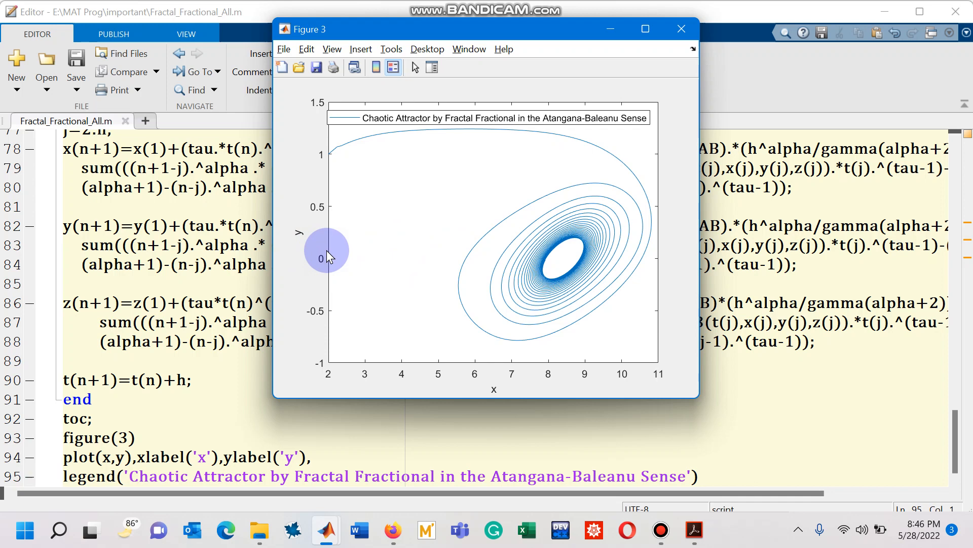
pyautogui.moveTo(438, 335)
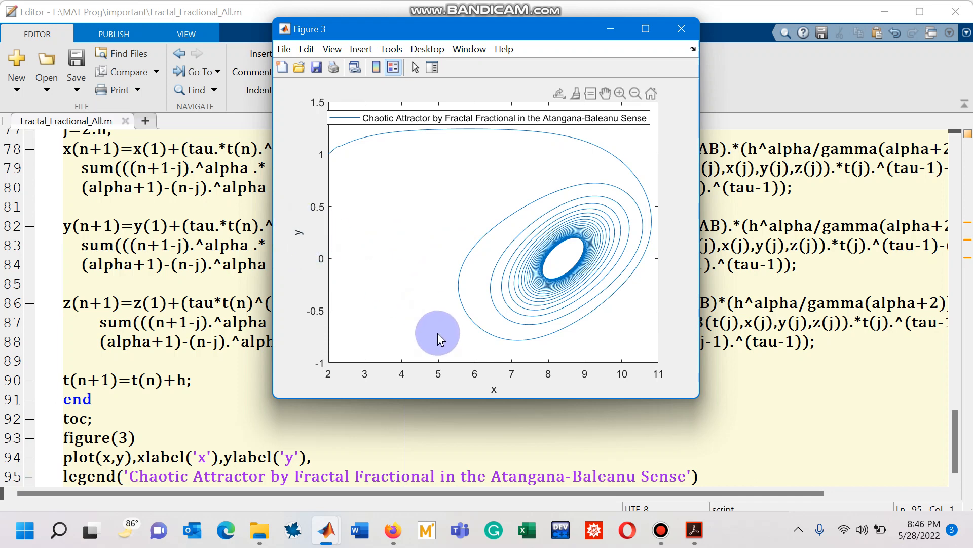
pyautogui.moveTo(418, 331)
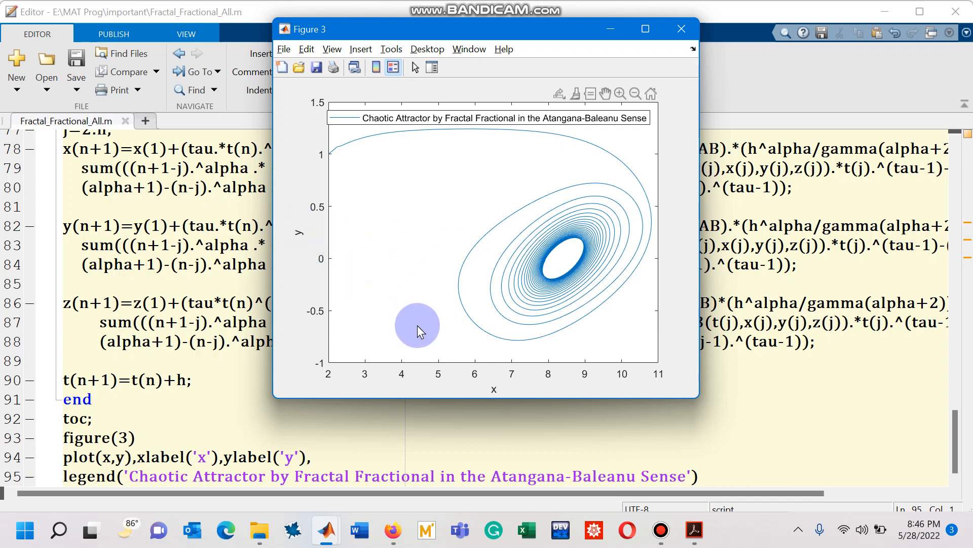
pyautogui.moveTo(457, 370)
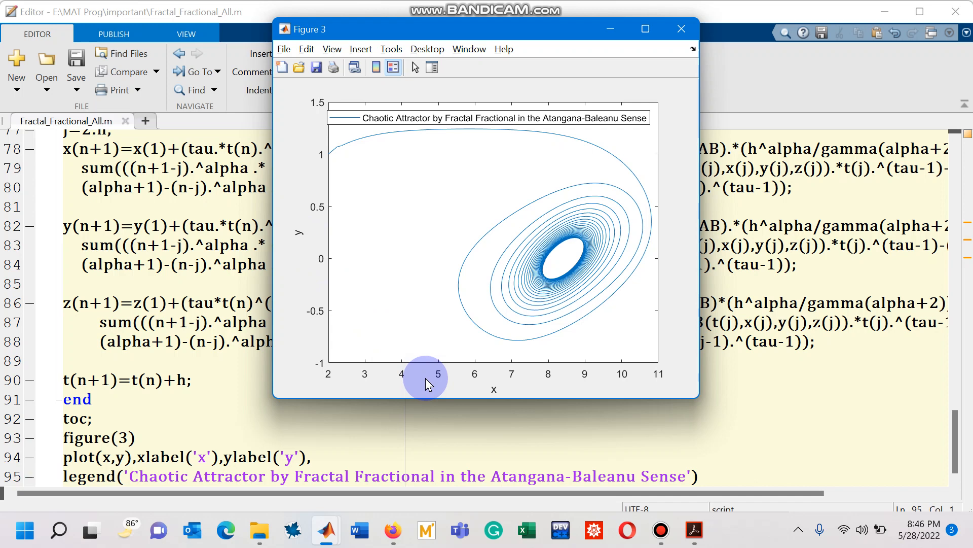
pyautogui.moveTo(327, 459)
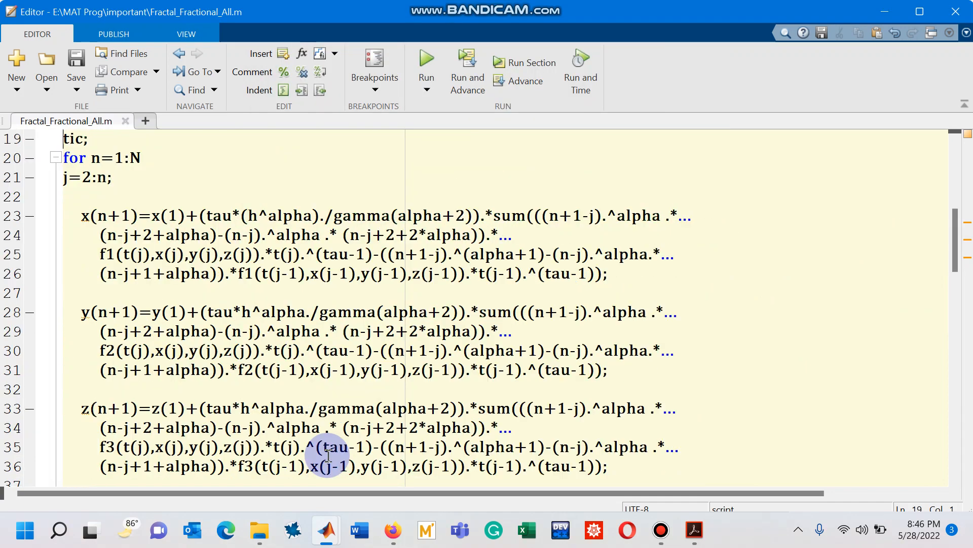
pyautogui.scroll(-3)
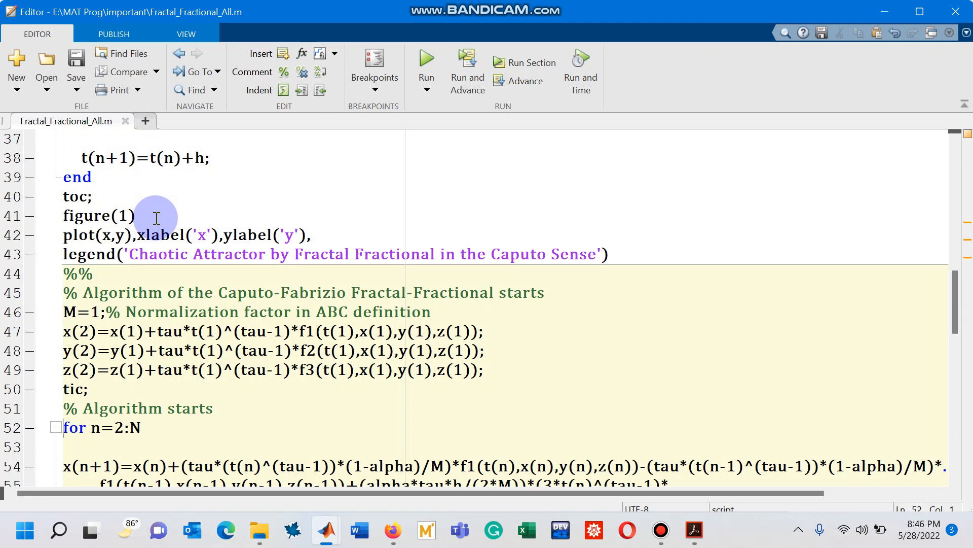
pyautogui.scroll(-3)
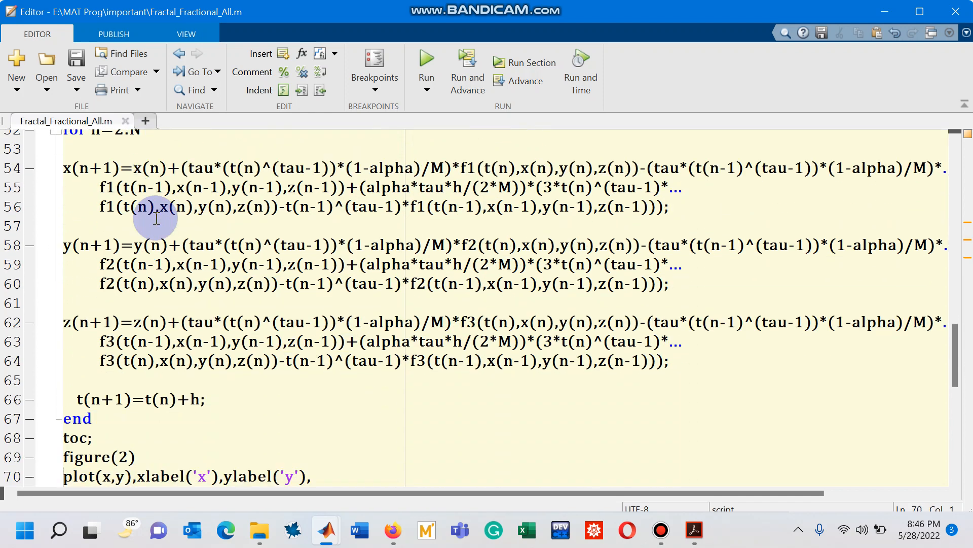
pyautogui.doubleClick(98, 456)
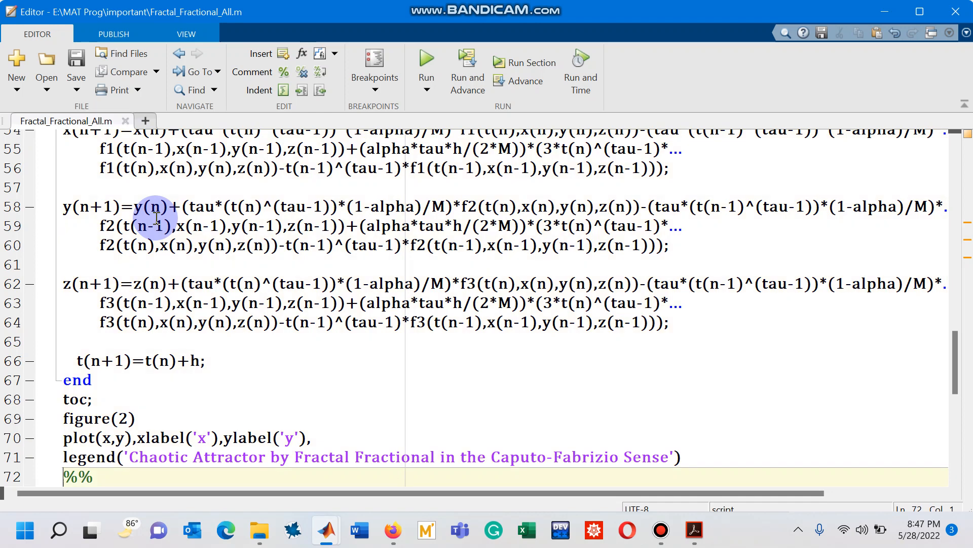
pyautogui.scroll(-3)
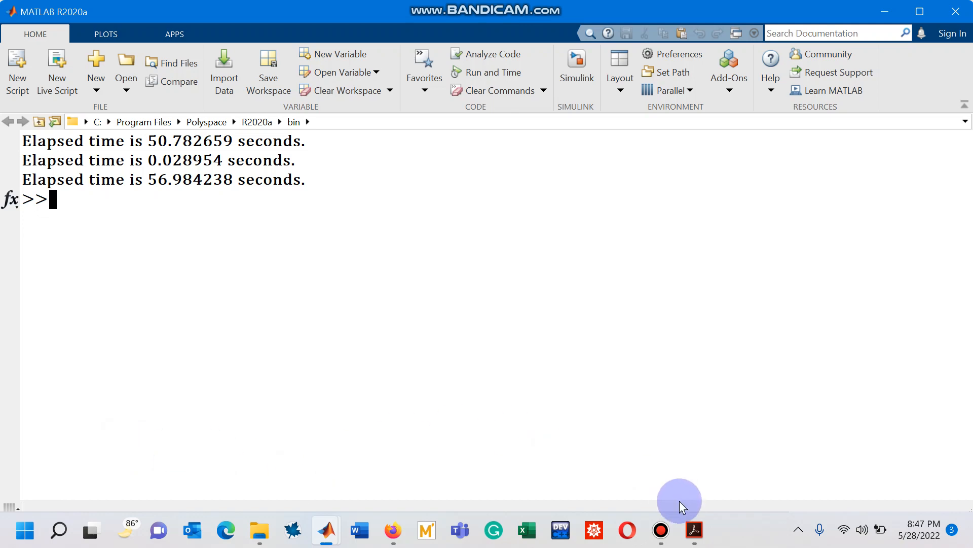
# - Switch from MATLAB's elapsed-time output back to the paper in Acrobat Reader
pyautogui.click(694, 529)
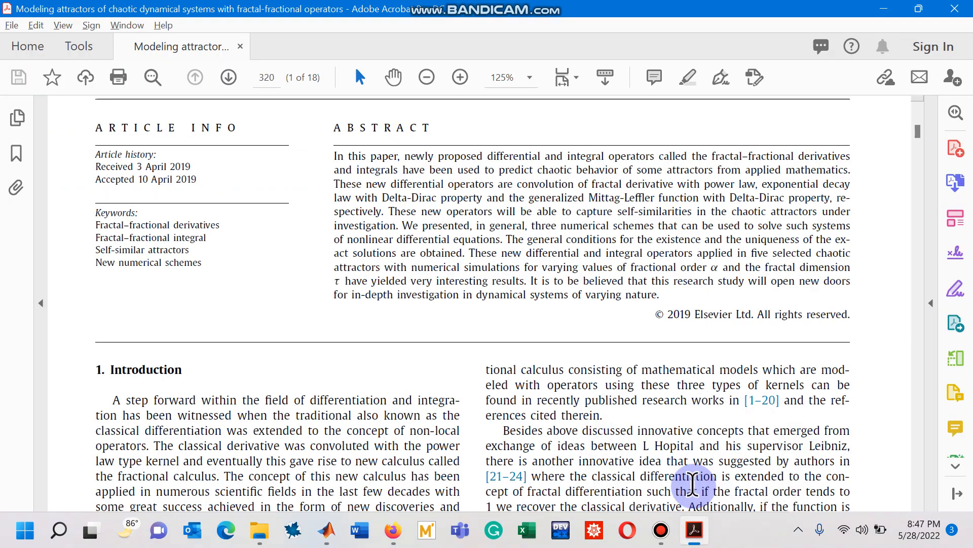